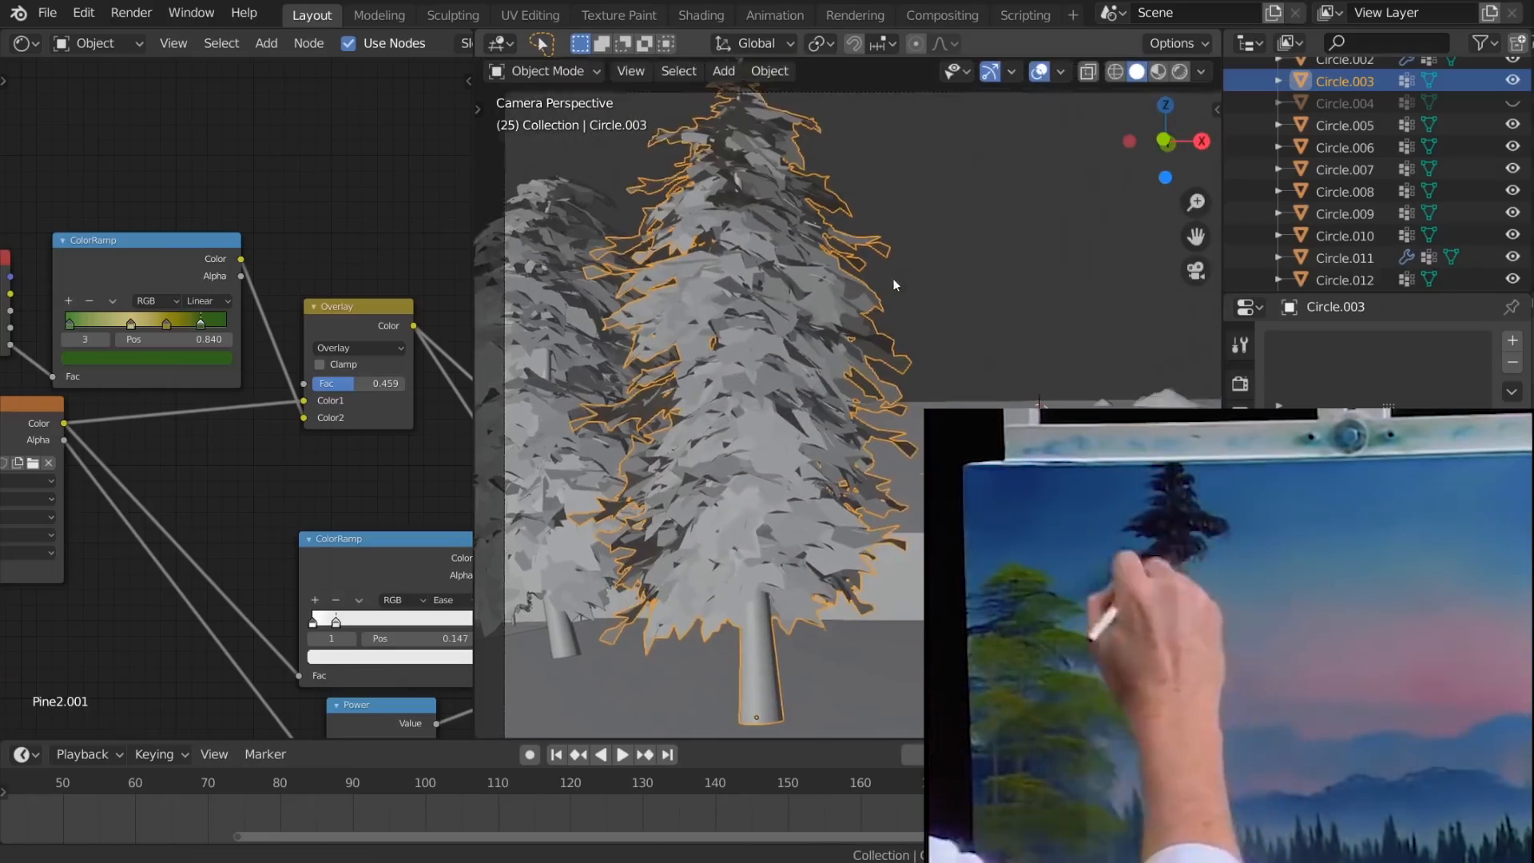
# Step: Preview the sunset lake scene of trees, mountains and water through the camera
pyautogui.press('r')
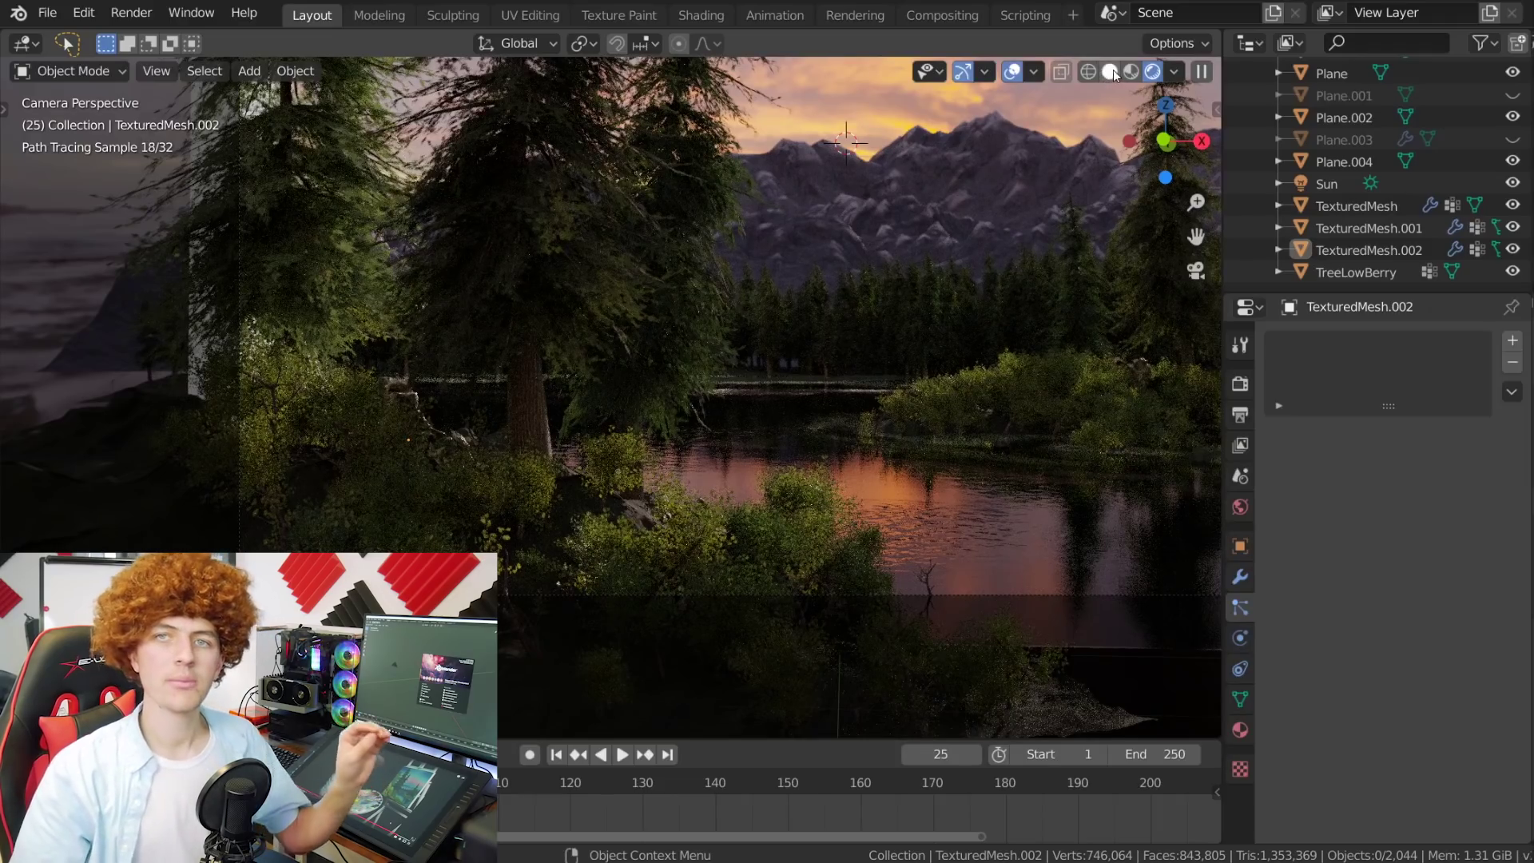
pyautogui.moveTo(1108, 71)
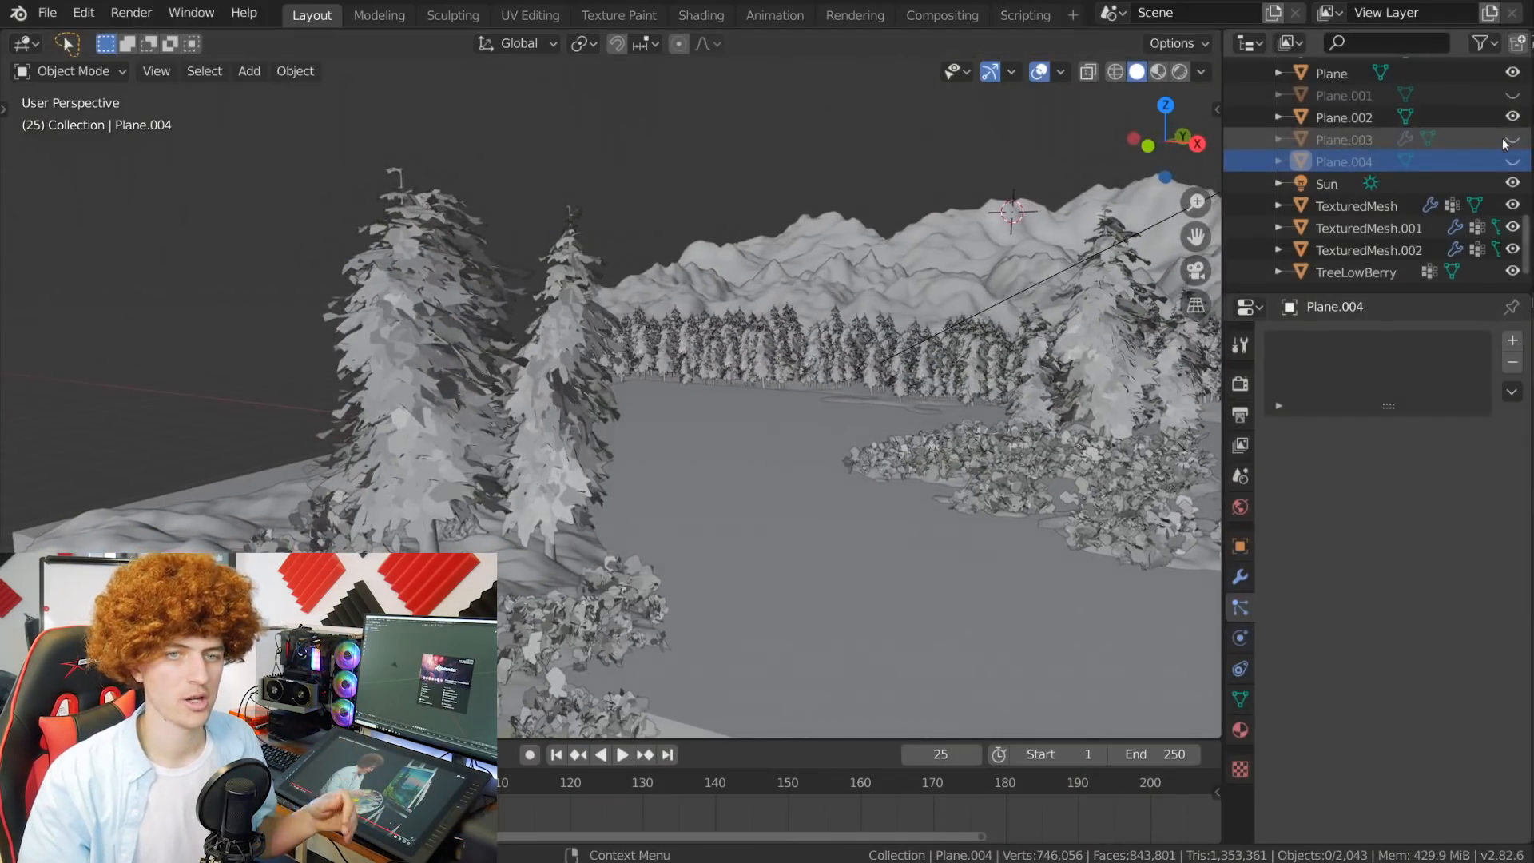
# Step: Unhide Plane.003 in the Outliner to reveal its 250 scattered particle cards
pyautogui.click(1342, 139)
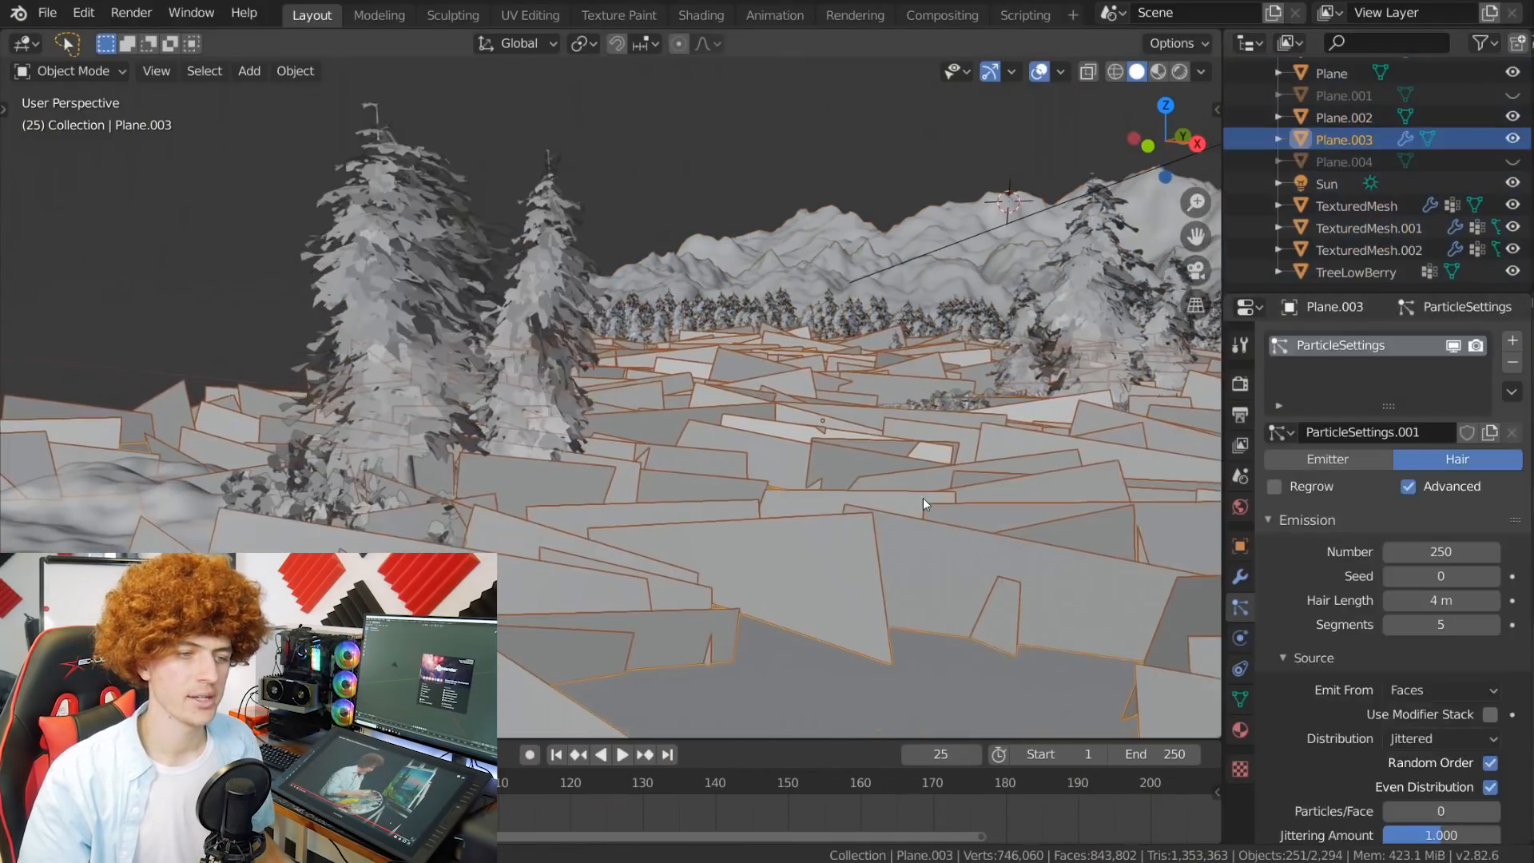